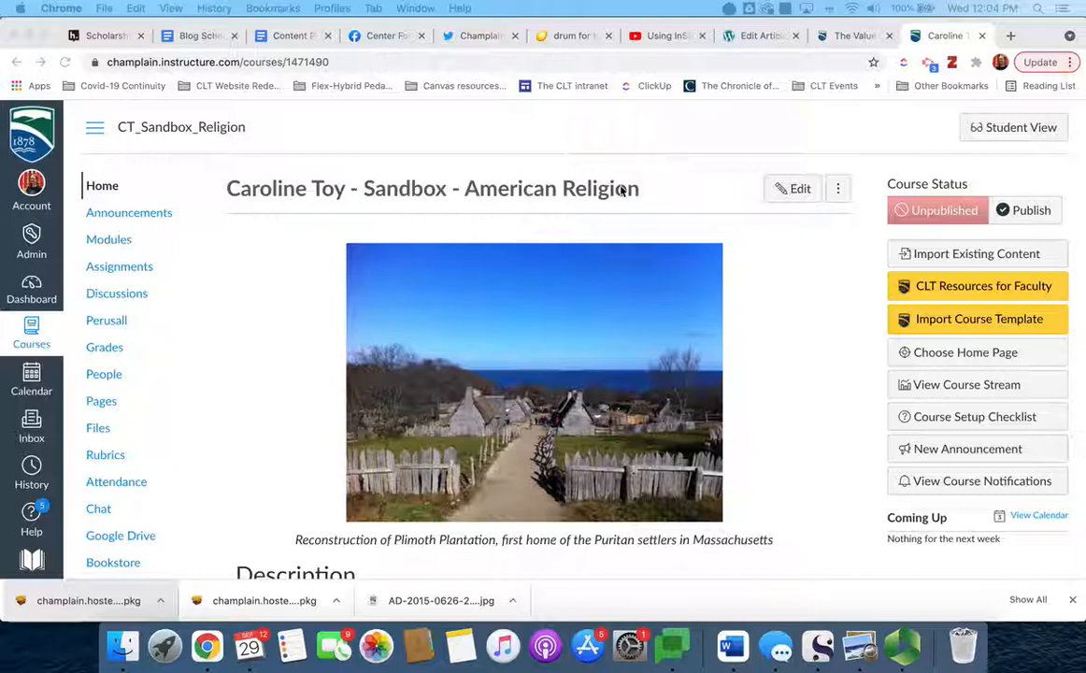
# Step: Follow the first-assignment link from the home page, then return to the course home page
pyautogui.scroll(-3)
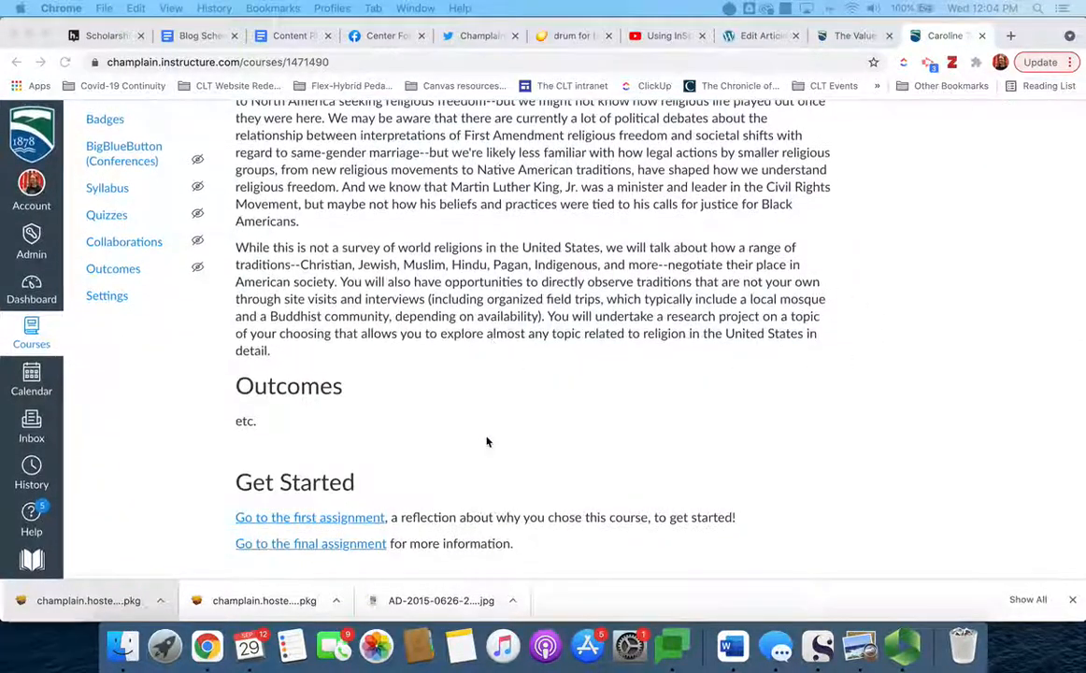
pyautogui.moveTo(209, 482)
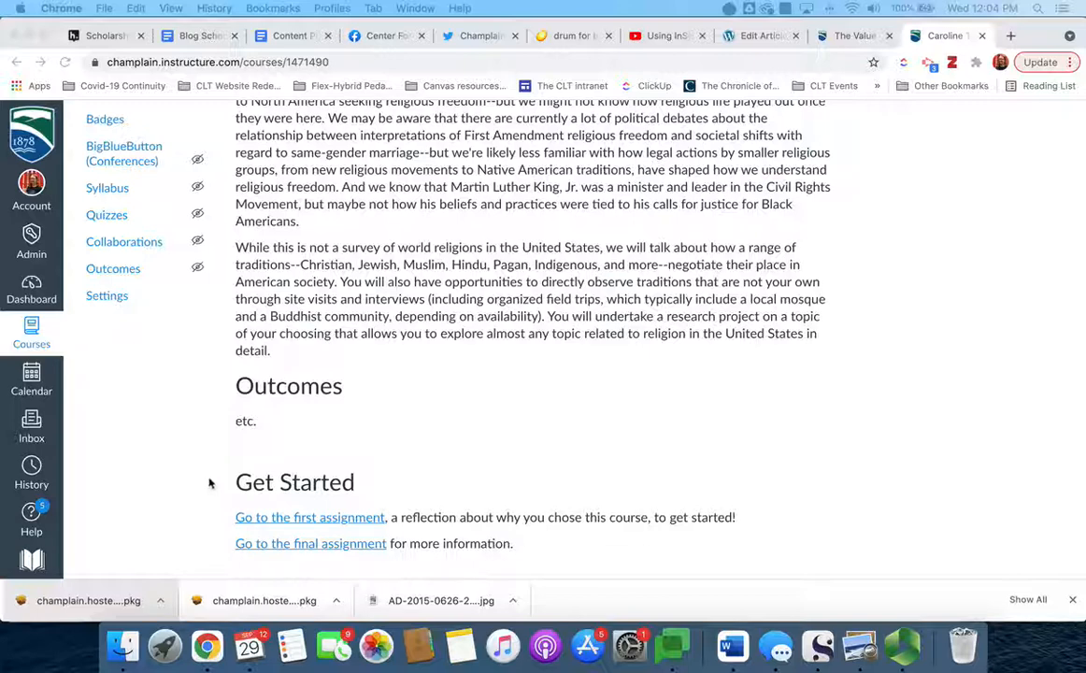
pyautogui.click(310, 516)
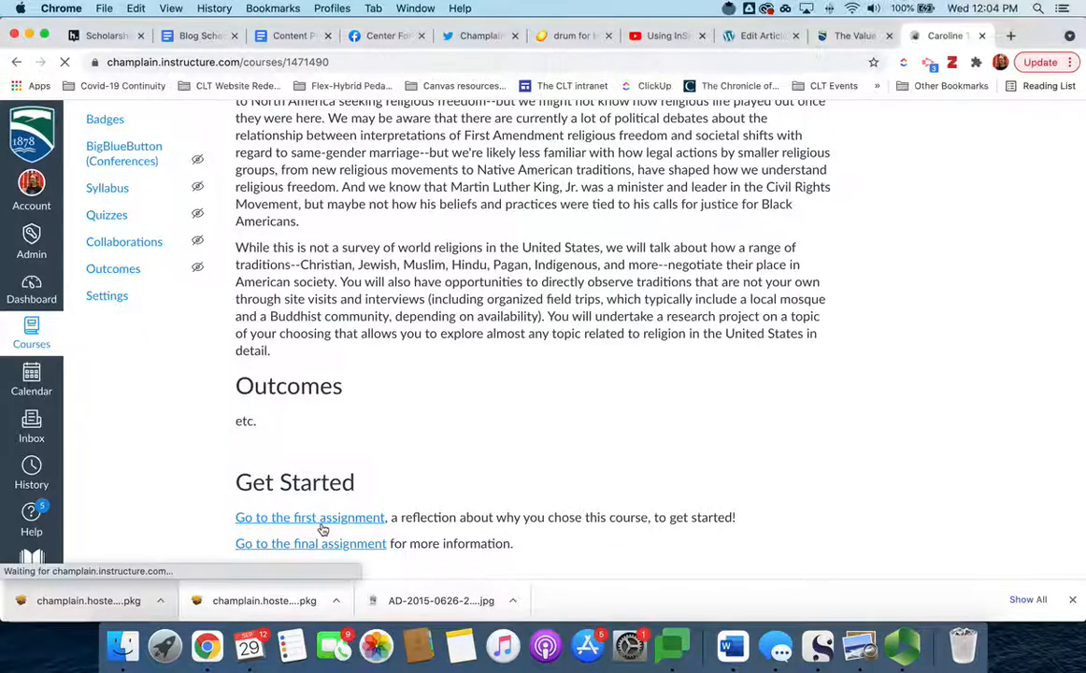
pyautogui.click(310, 516)
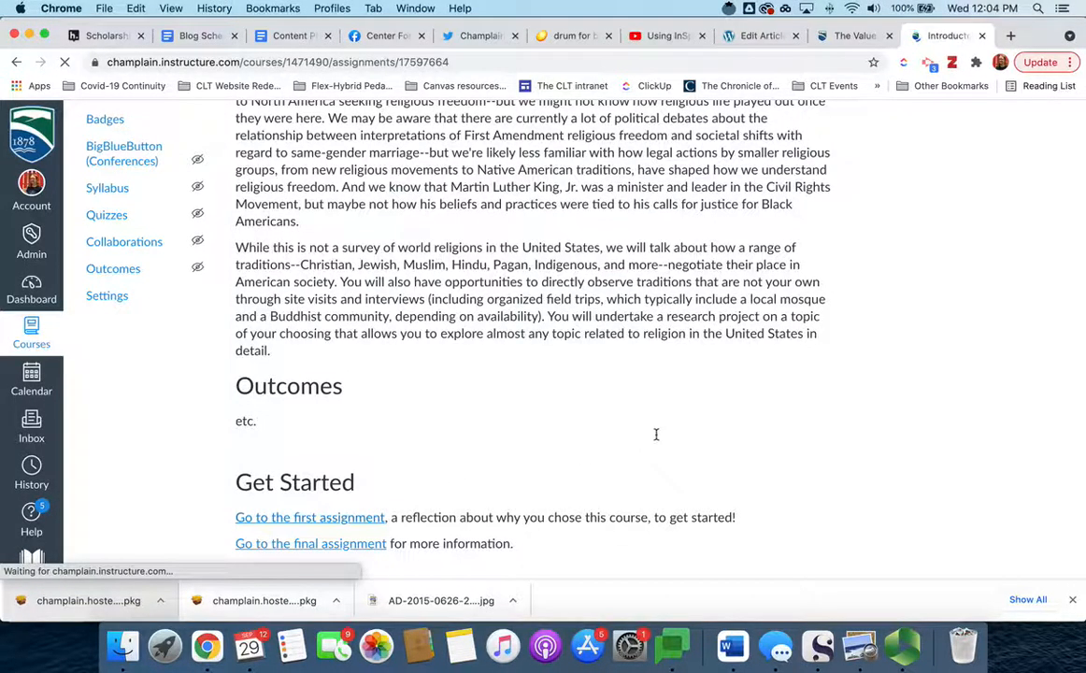
pyautogui.click(310, 515)
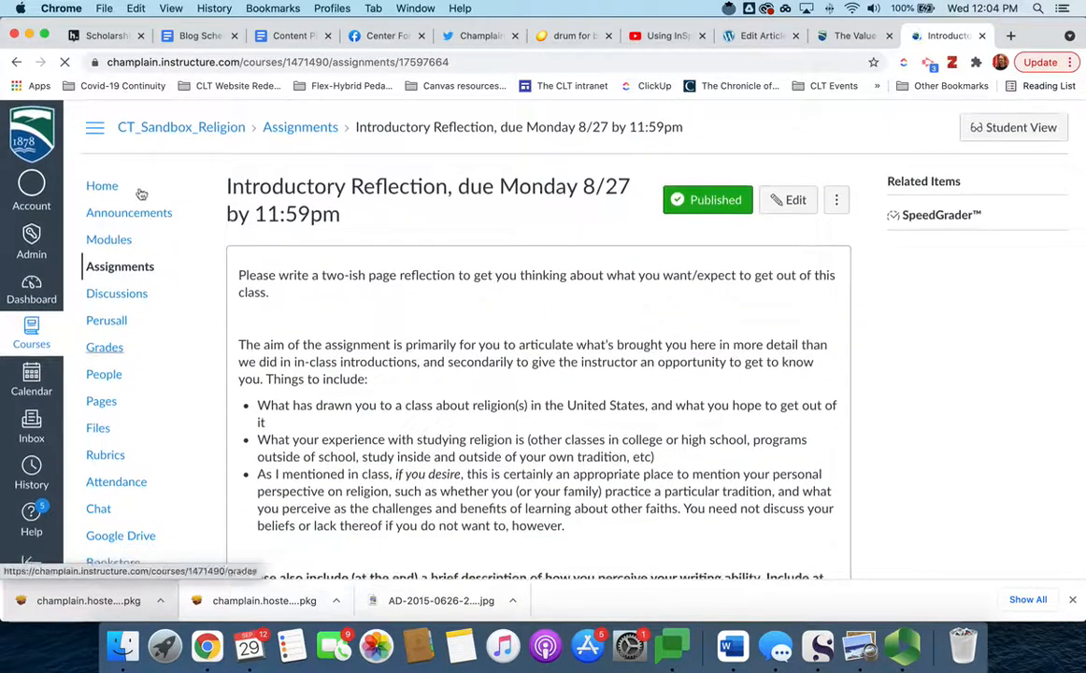
pyautogui.click(101, 187)
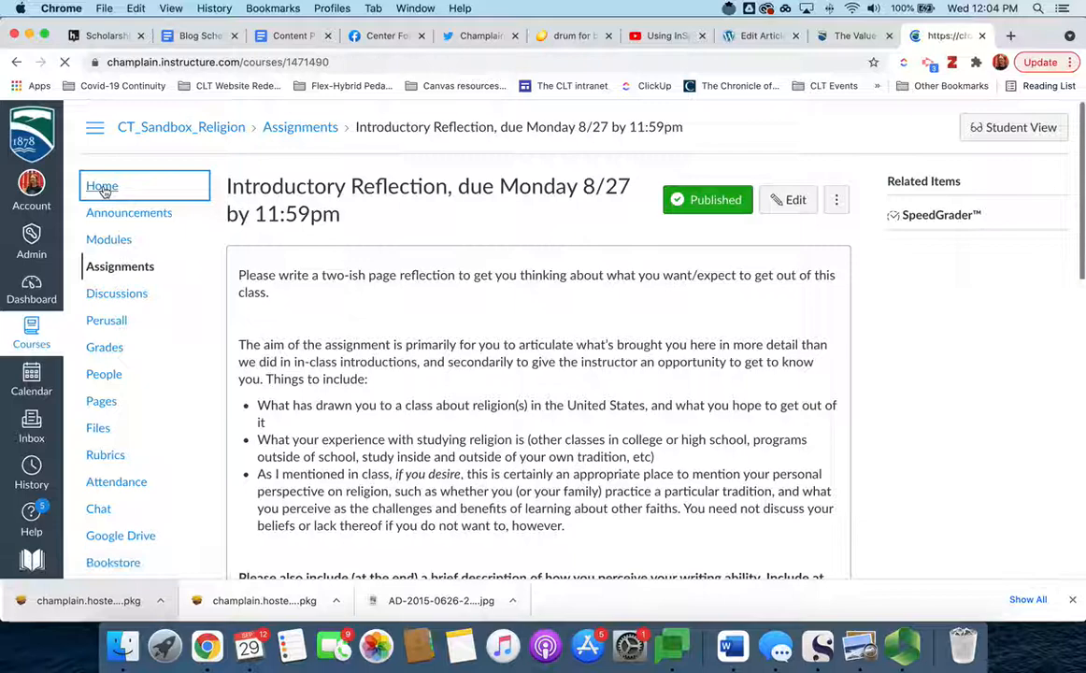
pyautogui.click(101, 187)
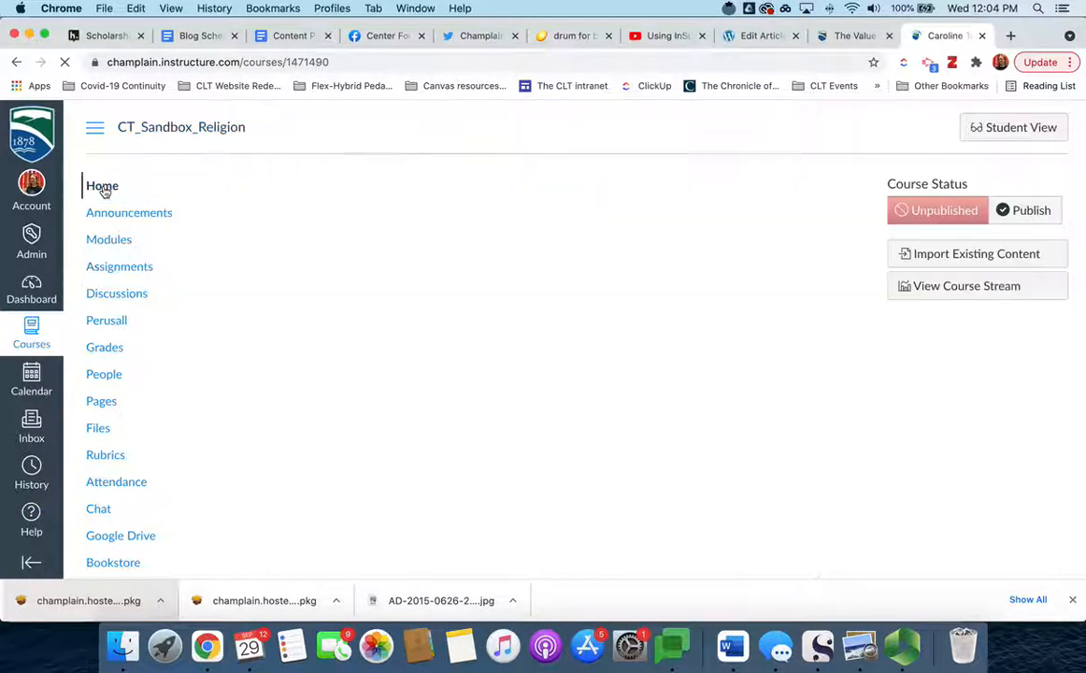
pyautogui.moveTo(688, 407)
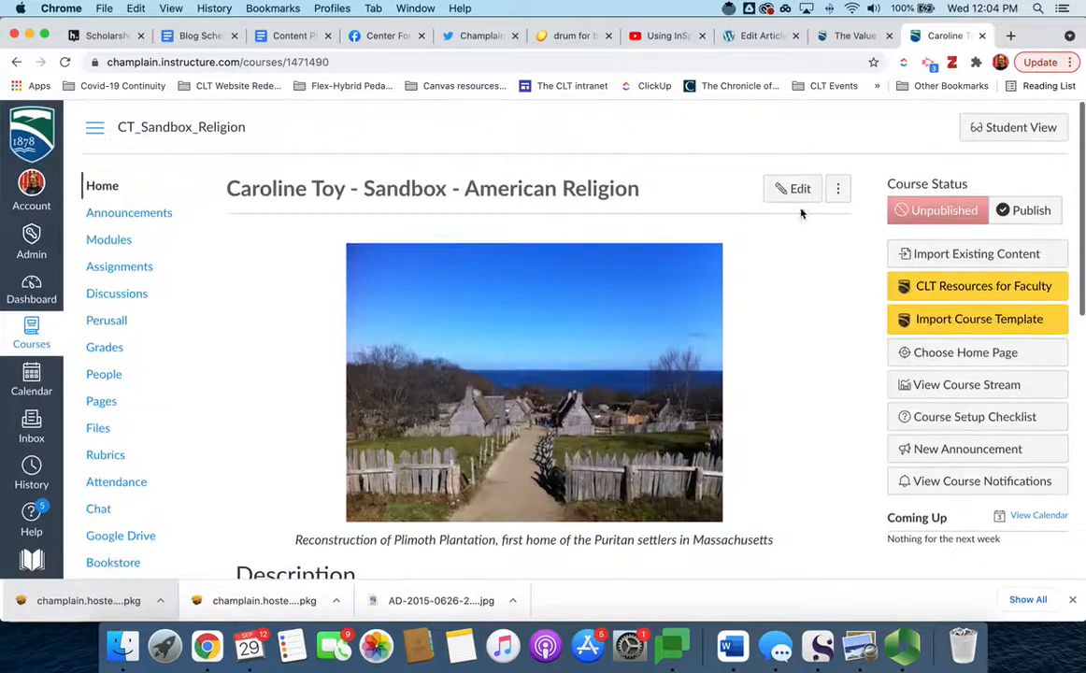
# Step: Switch the 'Welcome to Religious Diversity in America!' page into edit mode at the Get Started section
pyautogui.click(792, 187)
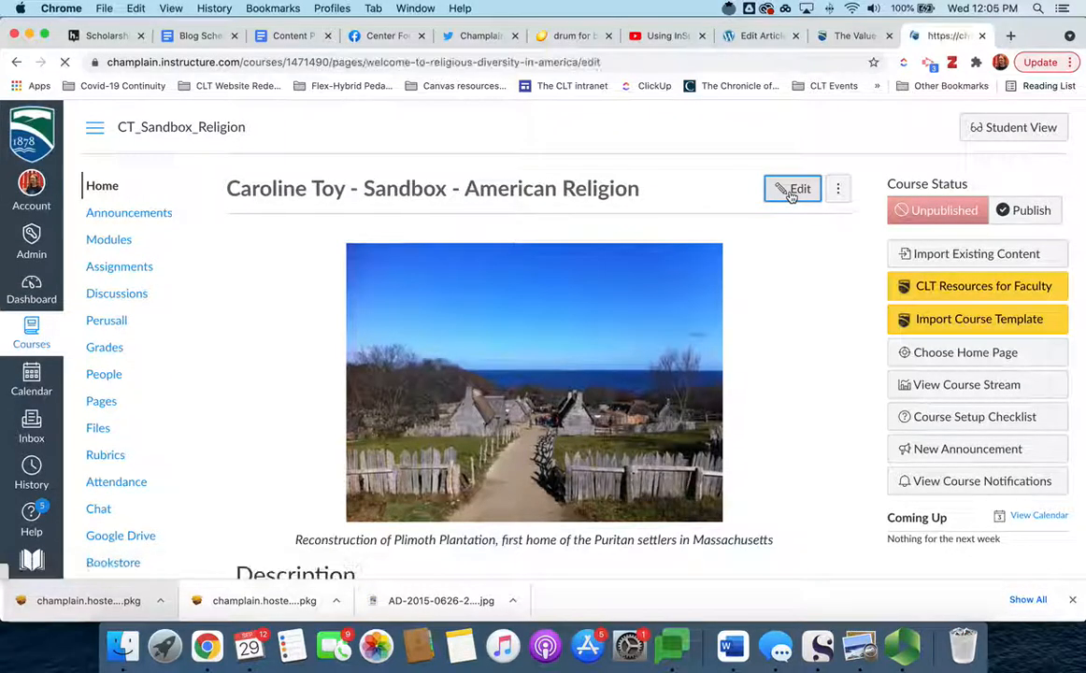
pyautogui.click(793, 188)
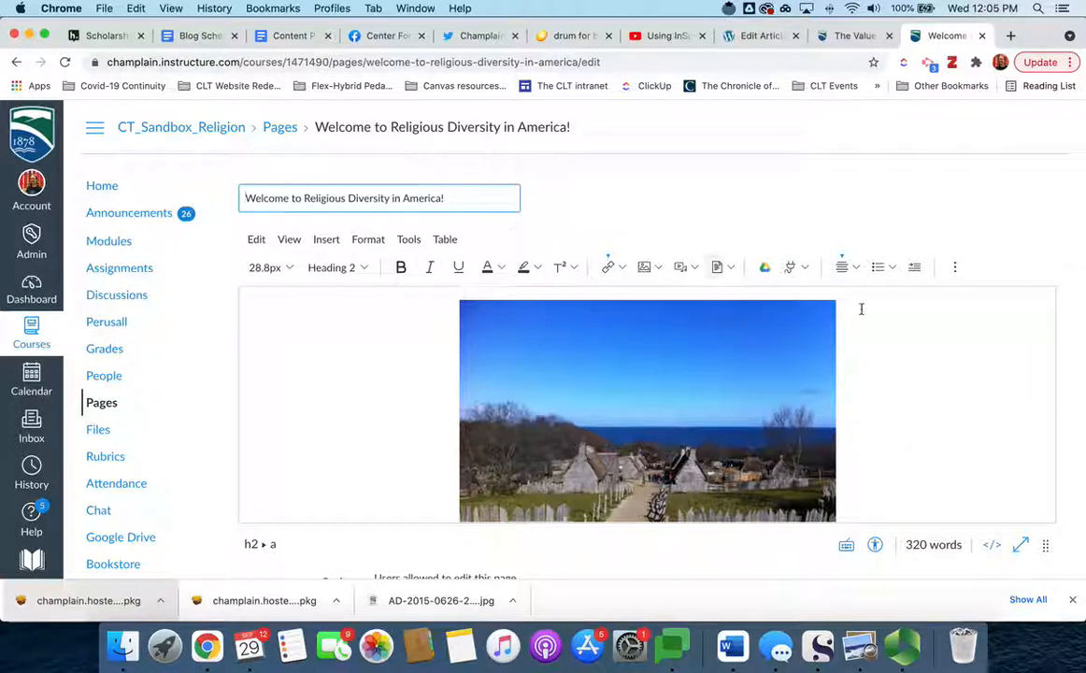
pyautogui.scroll(-3)
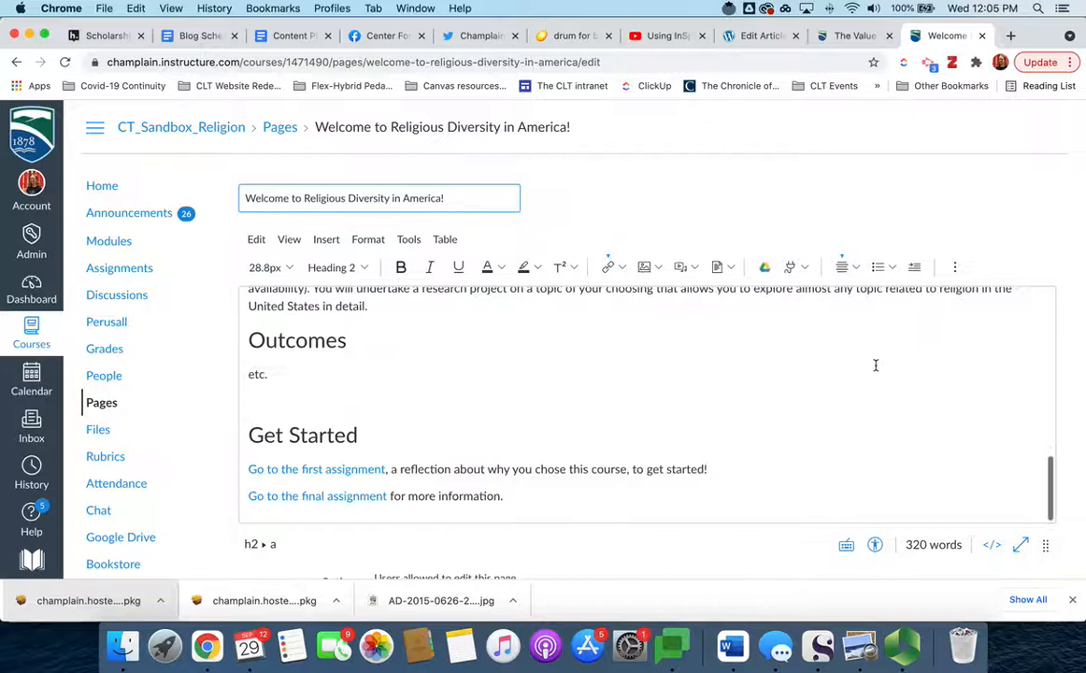
# Step: Add the line 'Look at the first paper assignment.' and select 'first paper assignment' for linking
pyautogui.click(708, 467)
pyautogui.write('L')
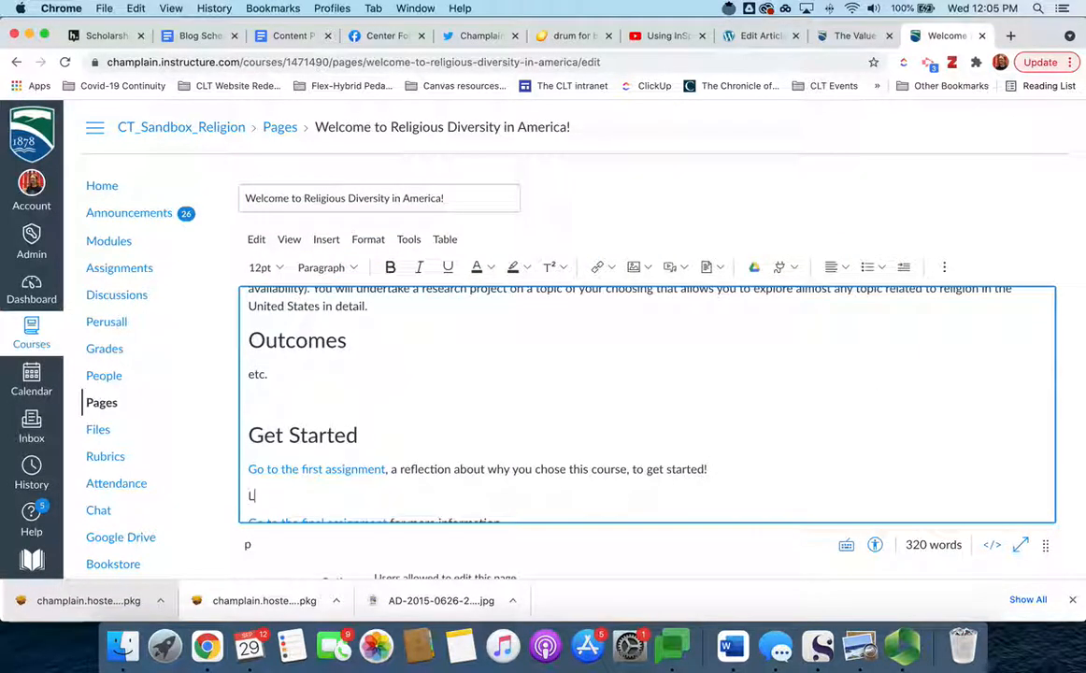
pyautogui.write('ook at the first paper assignmen')
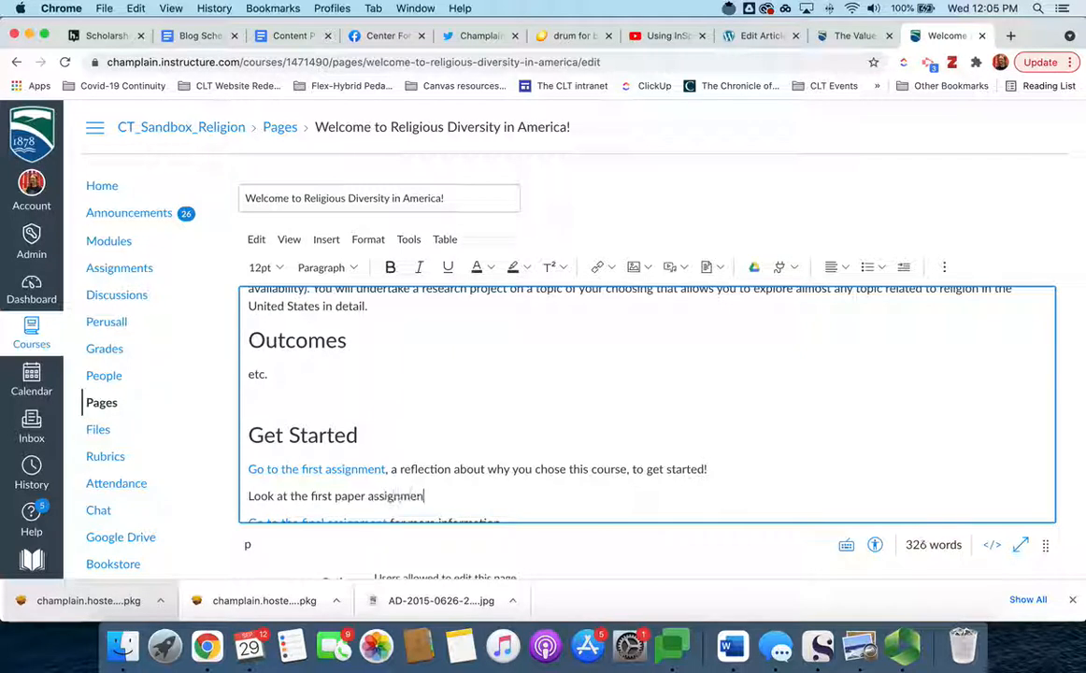
pyautogui.write('.')
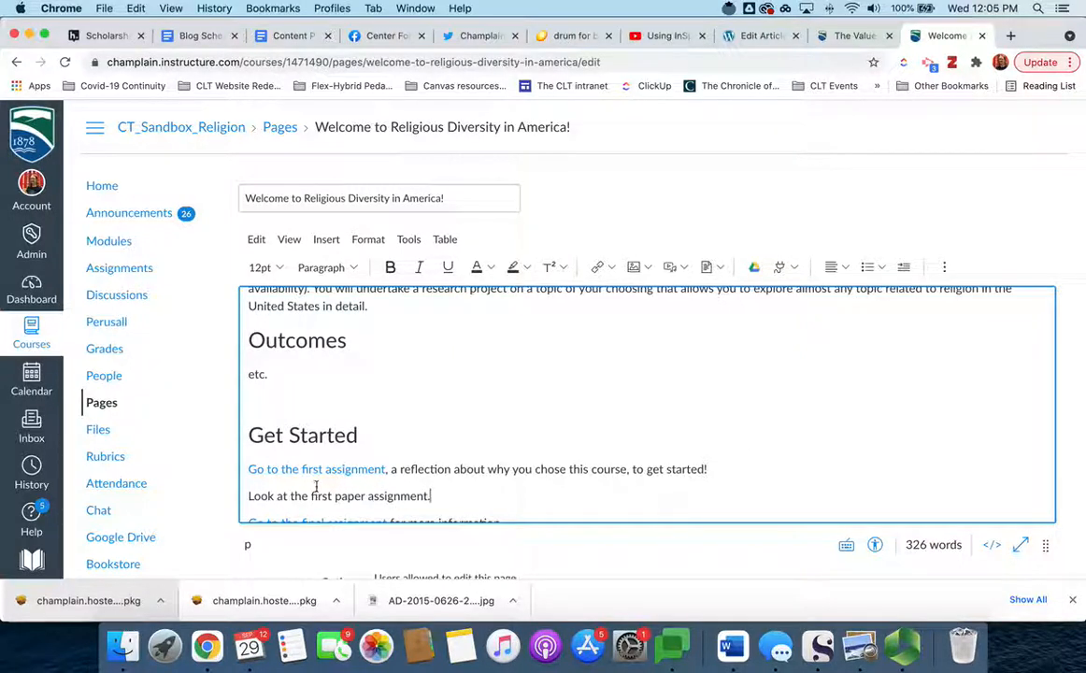
pyautogui.doubleClick(367, 495)
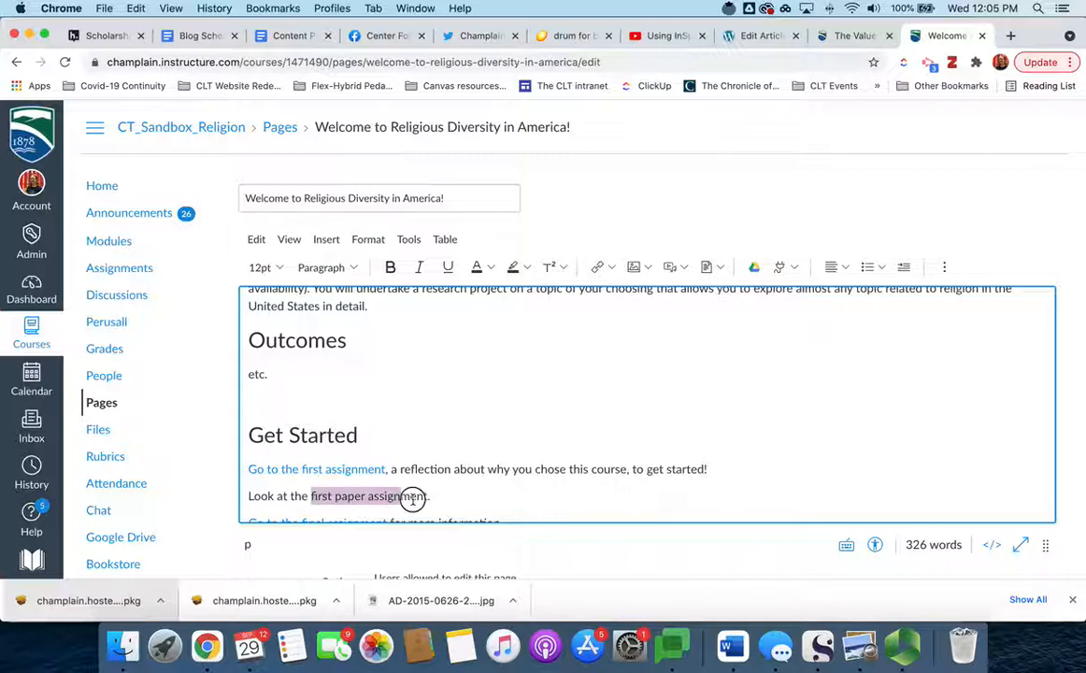
pyautogui.moveTo(846, 460)
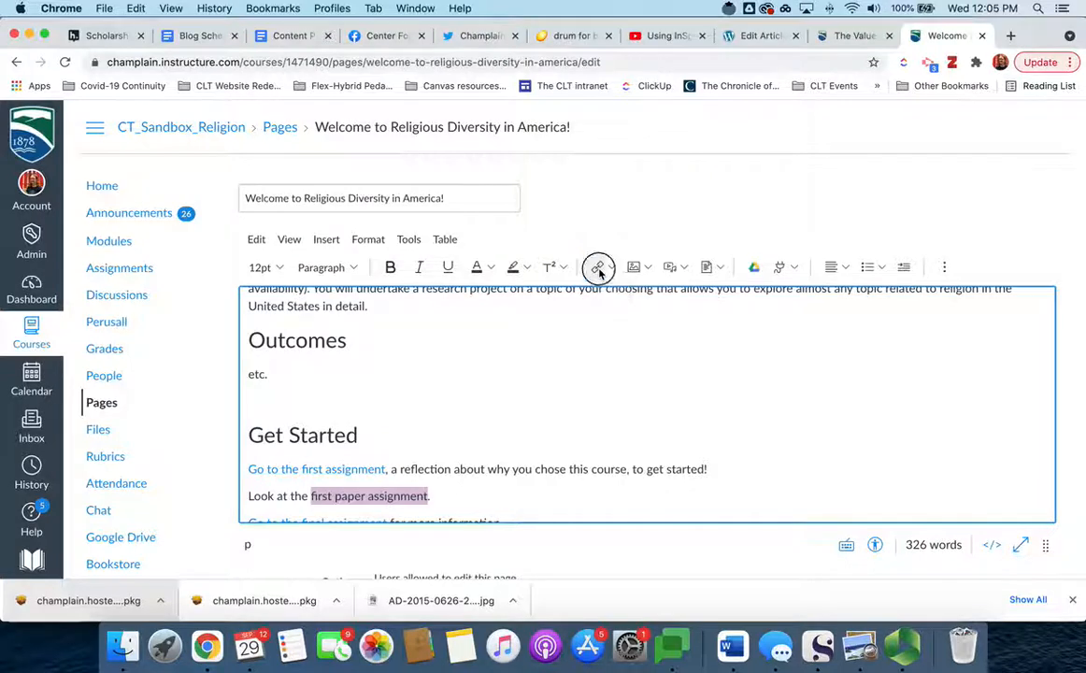
pyautogui.click(598, 267)
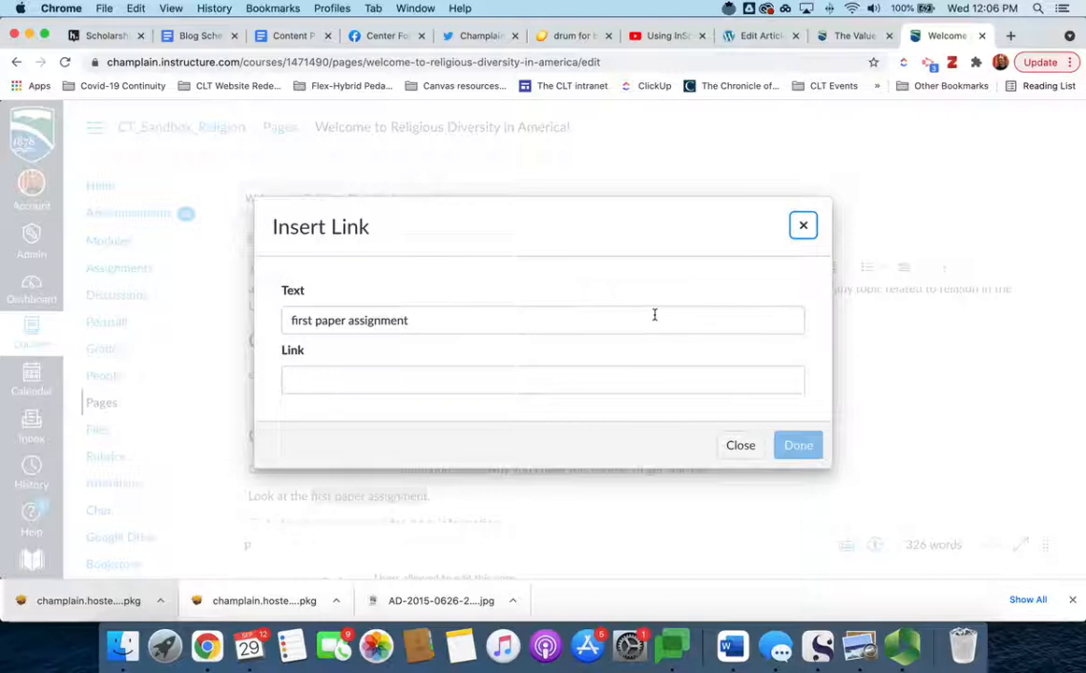
pyautogui.moveTo(740, 445)
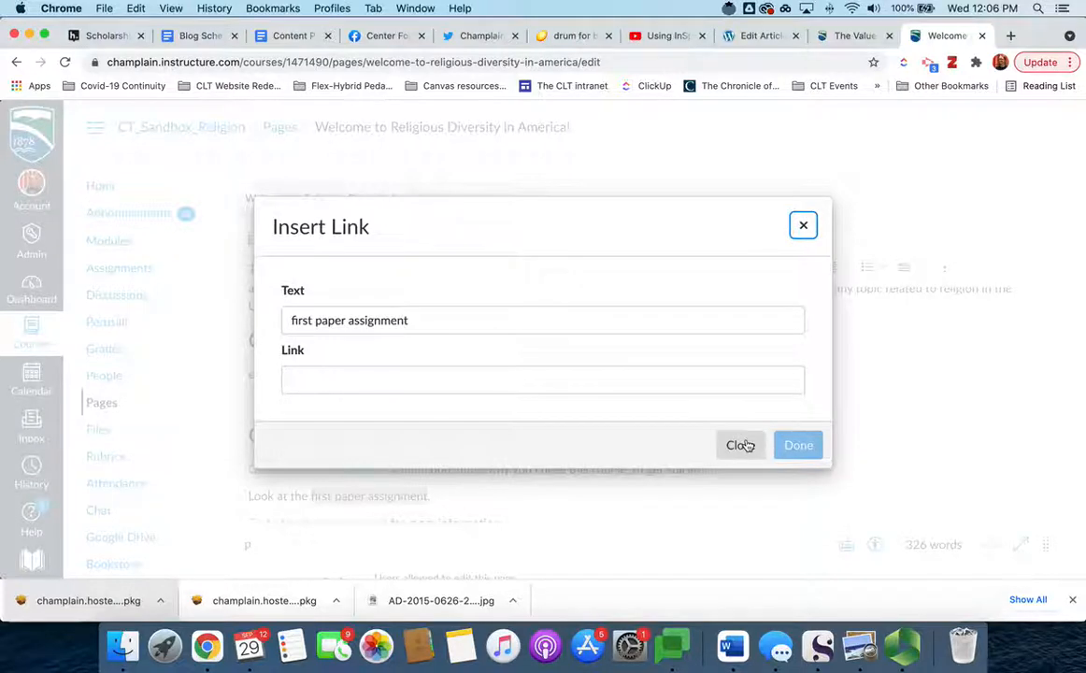
# Step: Close the empty Insert Link dialog, leaving the phrase as plain text
pyautogui.click(740, 445)
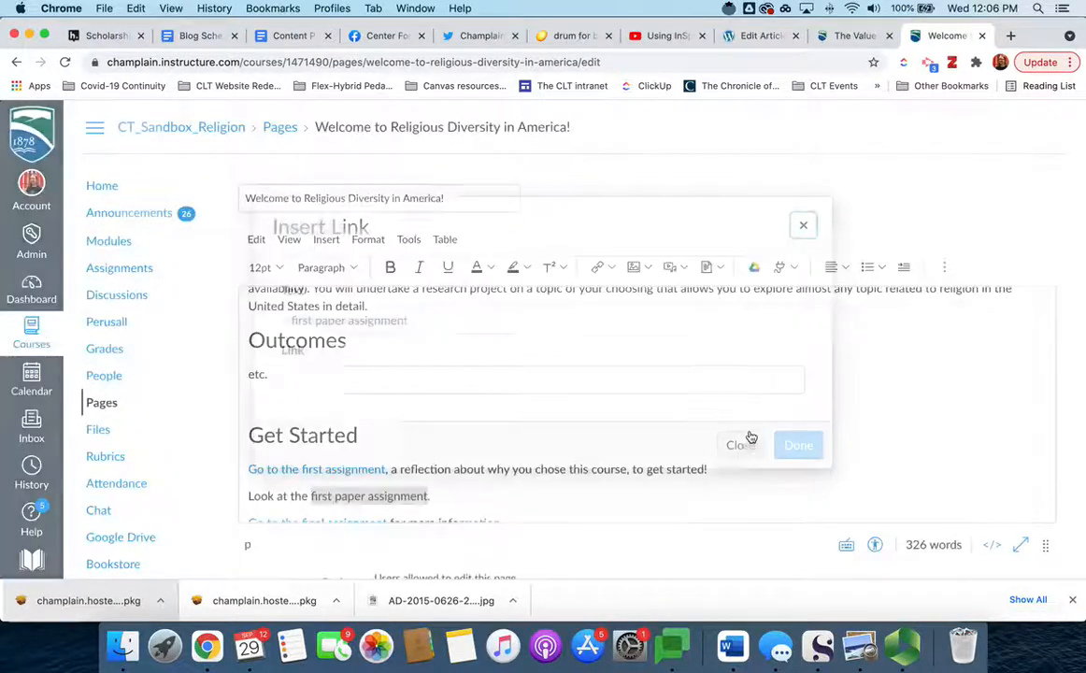
pyautogui.click(740, 445)
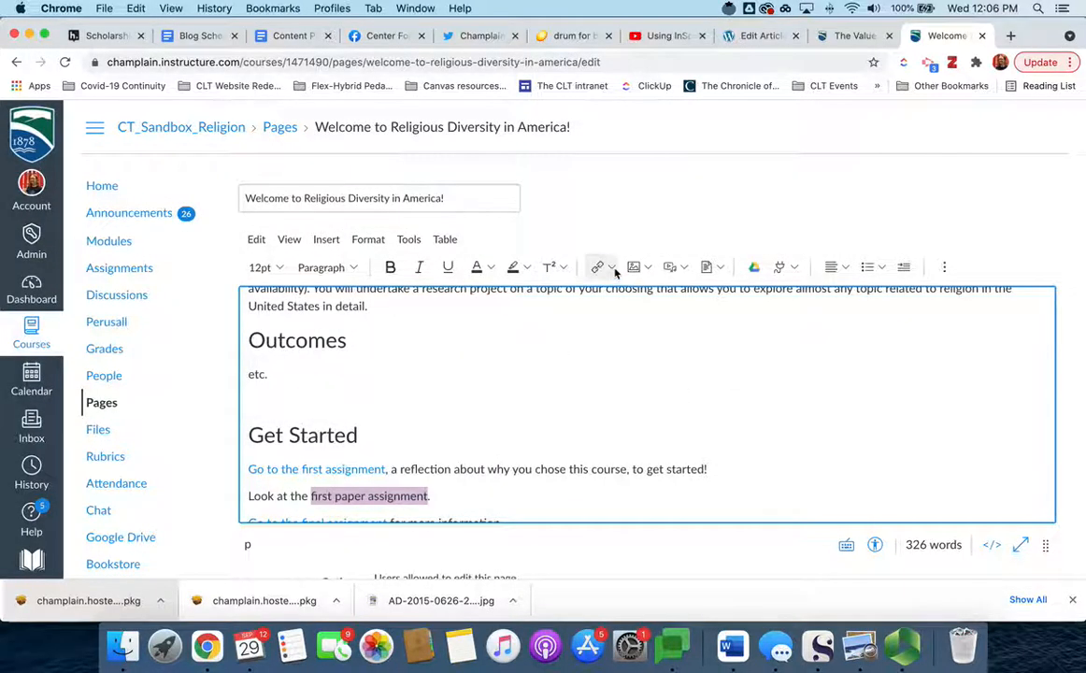
# Step: Choose Course Links from the link dropdown to show linkable course content
pyautogui.click(609, 267)
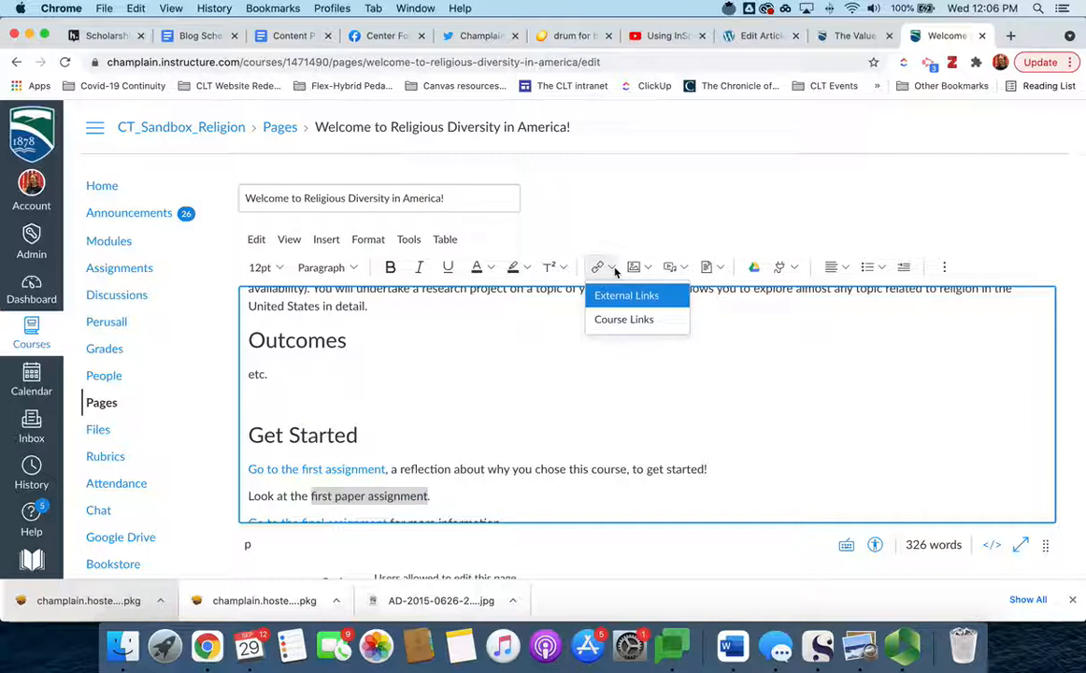
pyautogui.moveTo(620, 297)
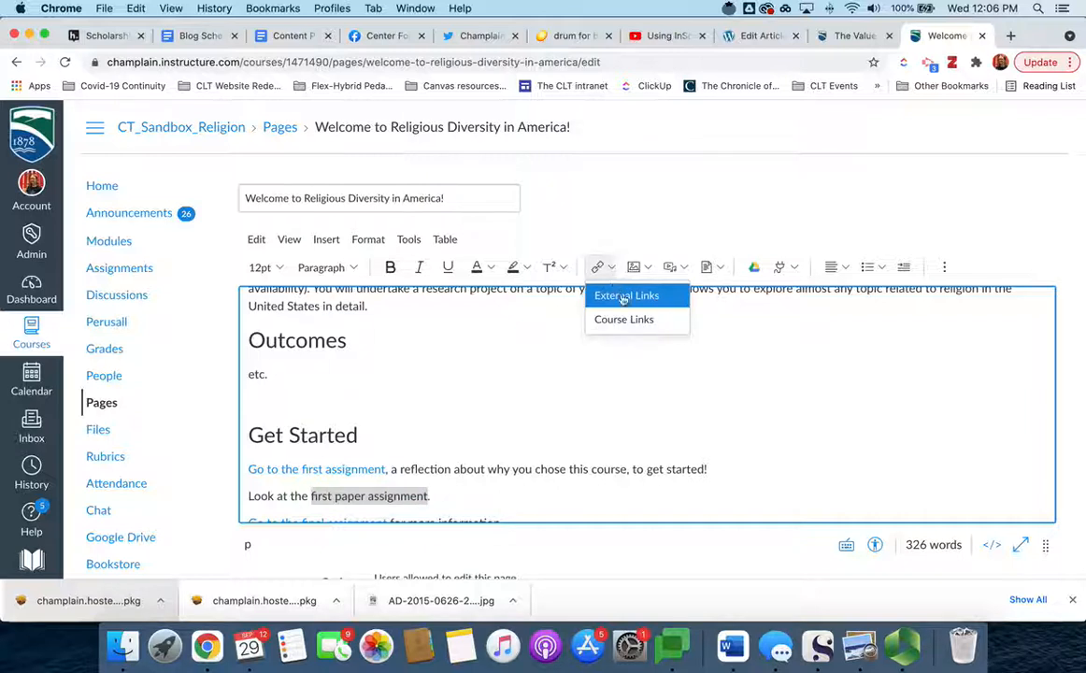
pyautogui.moveTo(626, 295)
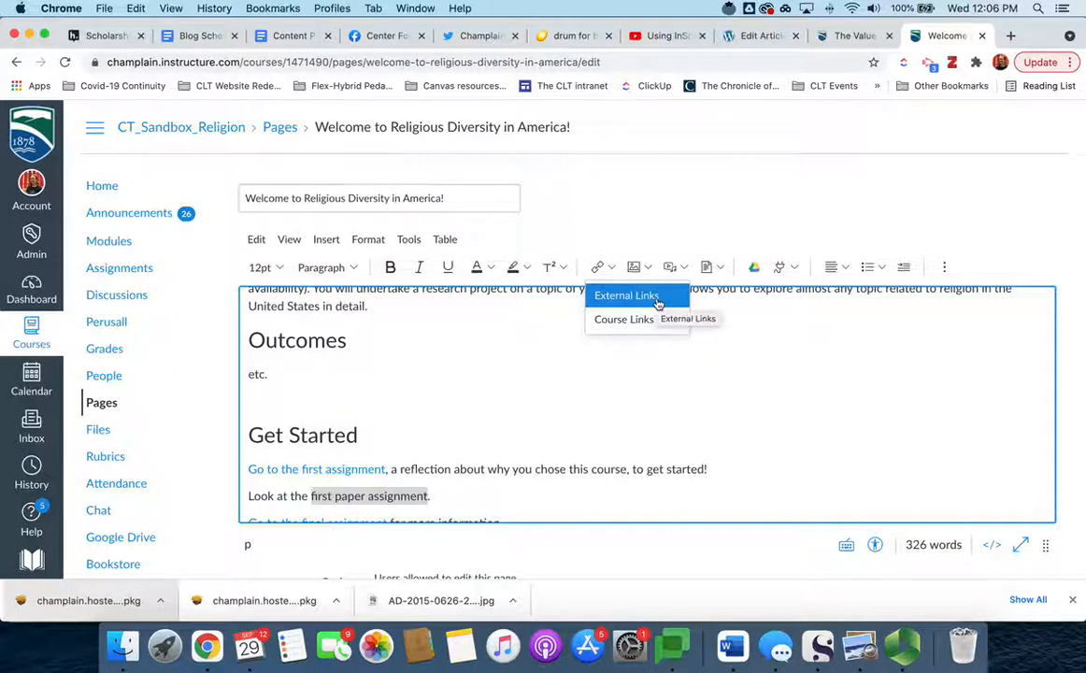
pyautogui.moveTo(624, 318)
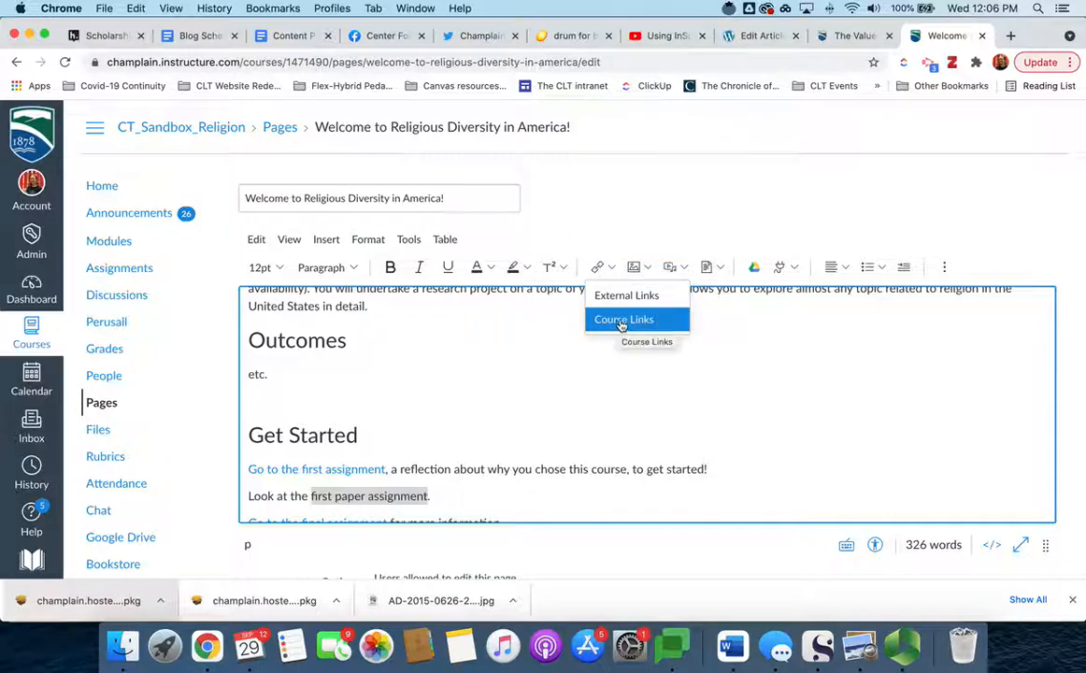
pyautogui.click(624, 318)
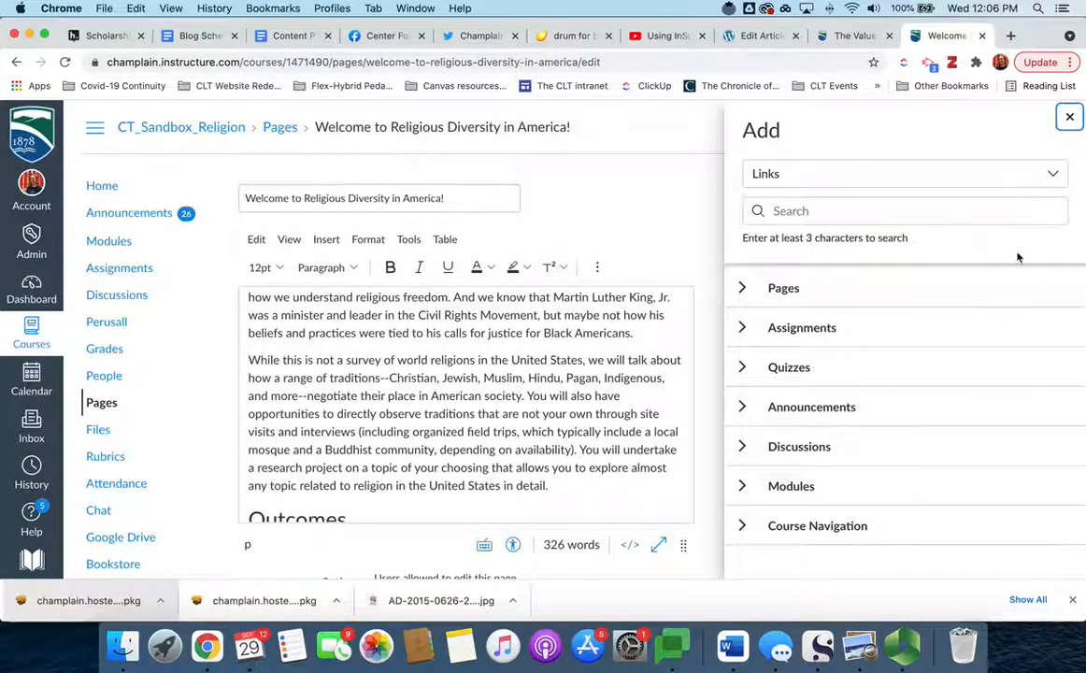
pyautogui.scroll(-3)
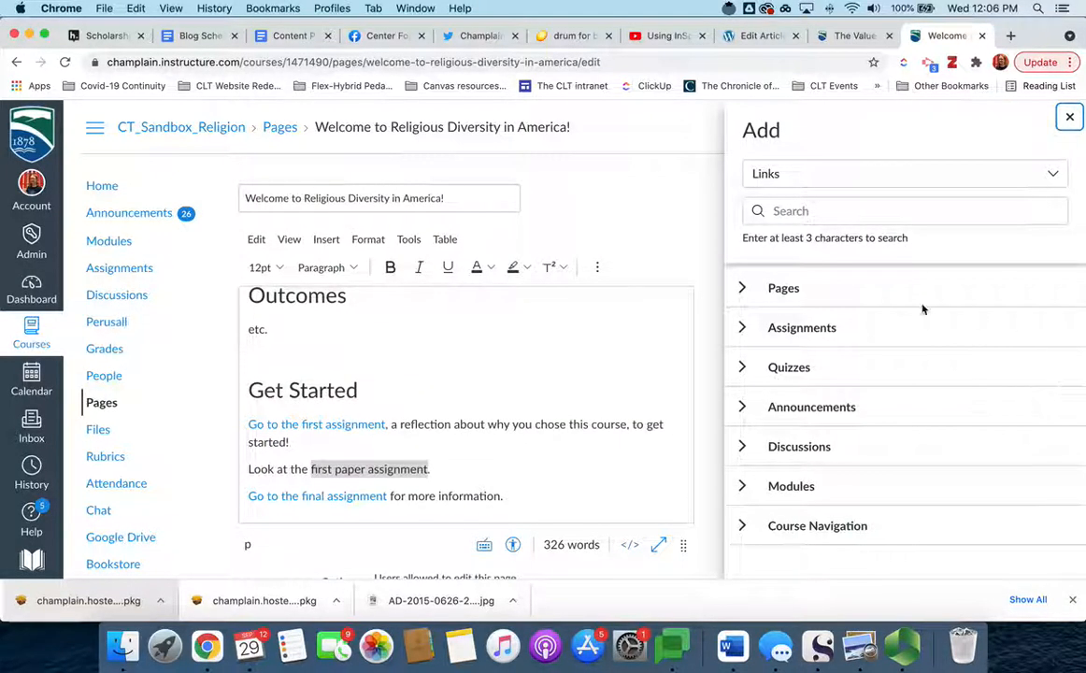
pyautogui.moveTo(901, 535)
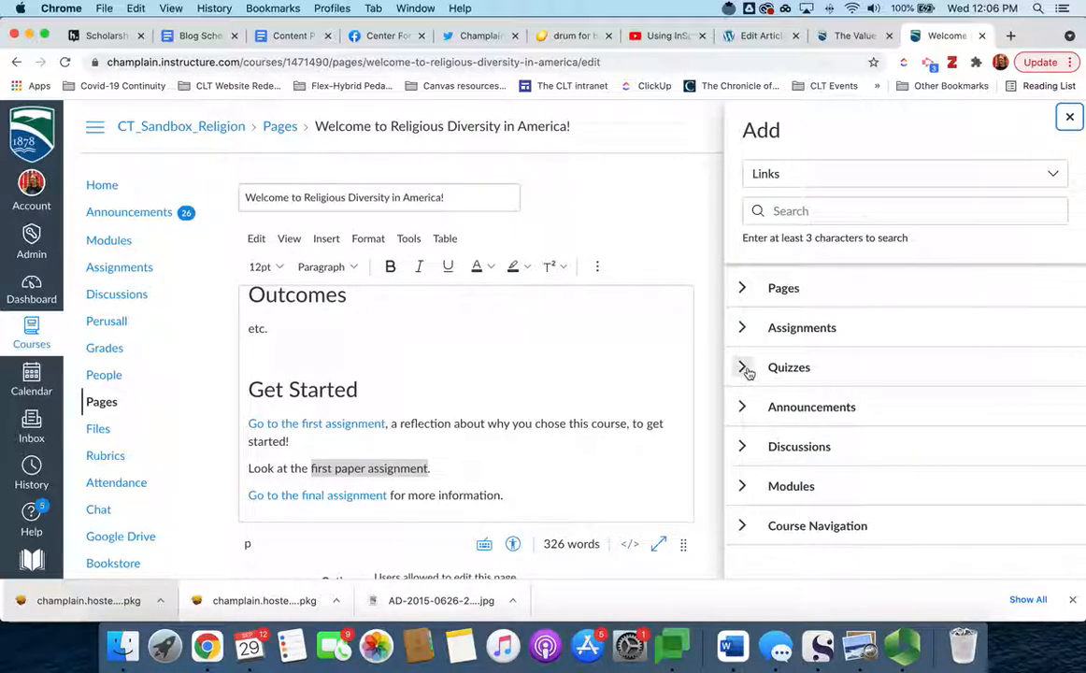
pyautogui.moveTo(744, 409)
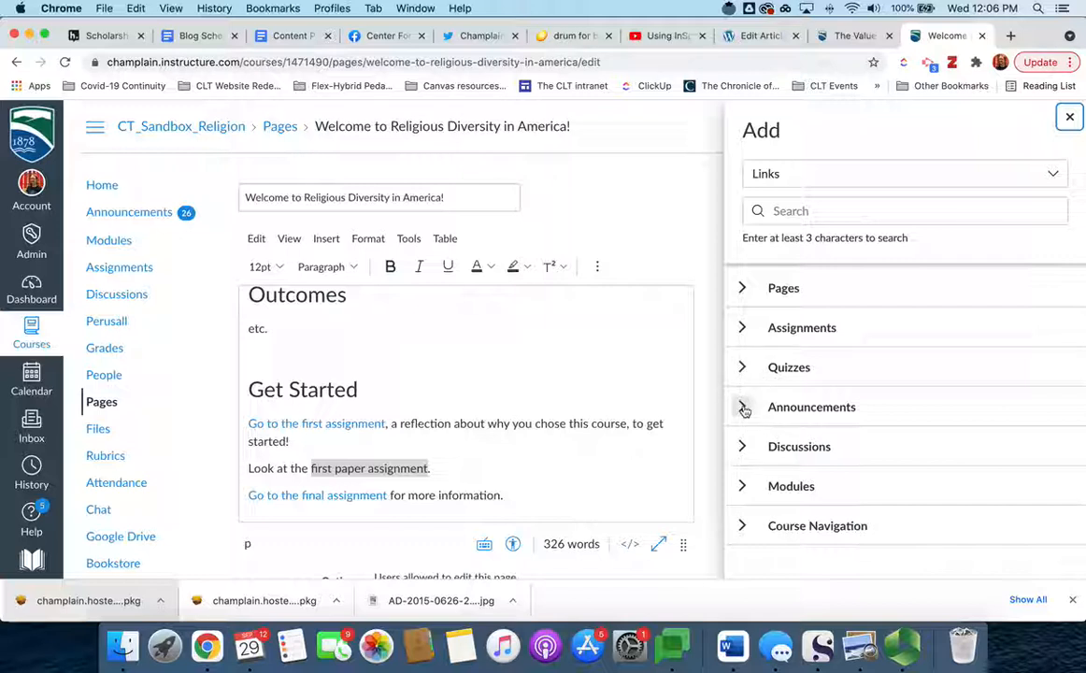
pyautogui.moveTo(744, 332)
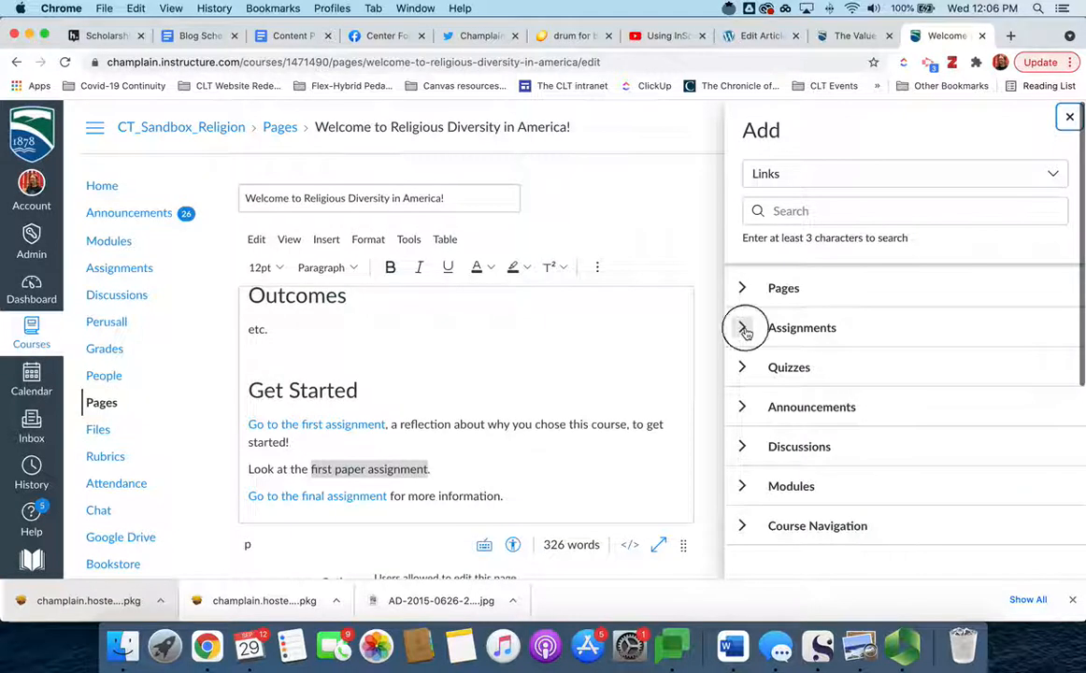
# Step: Expand Assignments and link 'first paper assignment' to the Paper #1 assignment
pyautogui.click(742, 327)
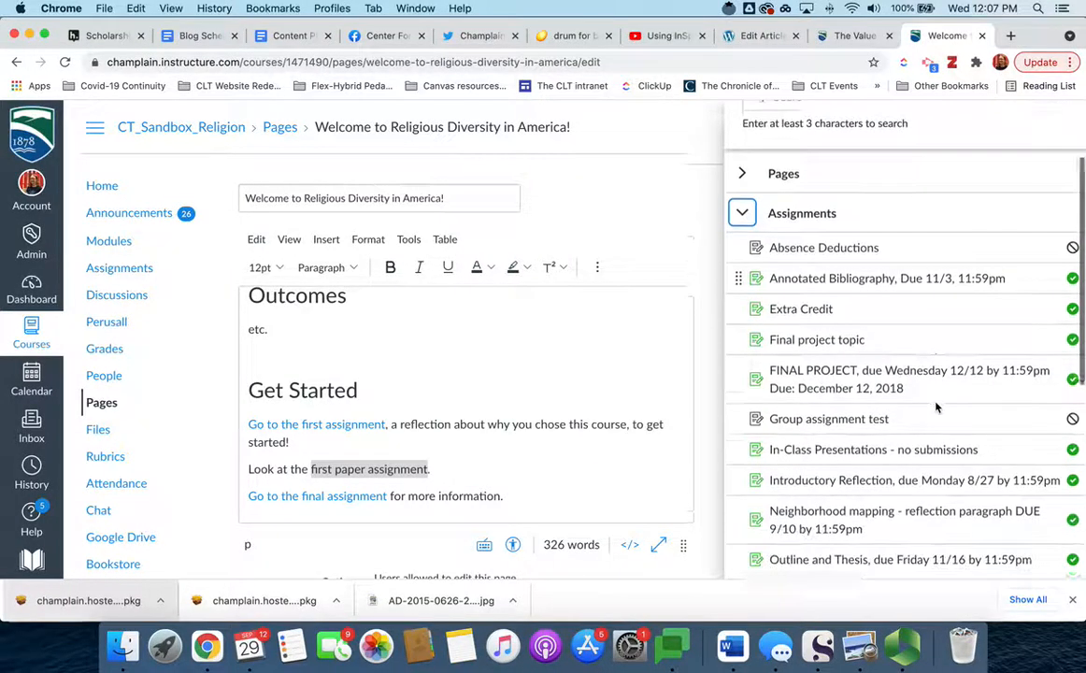
pyautogui.scroll(-3)
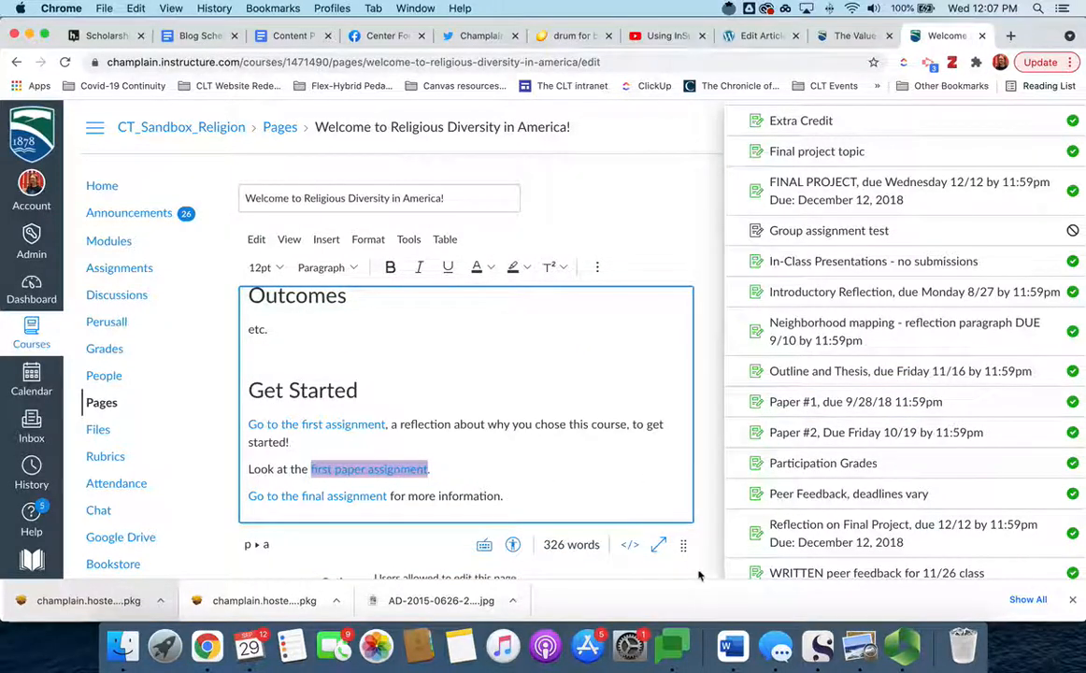
pyautogui.scroll(-3)
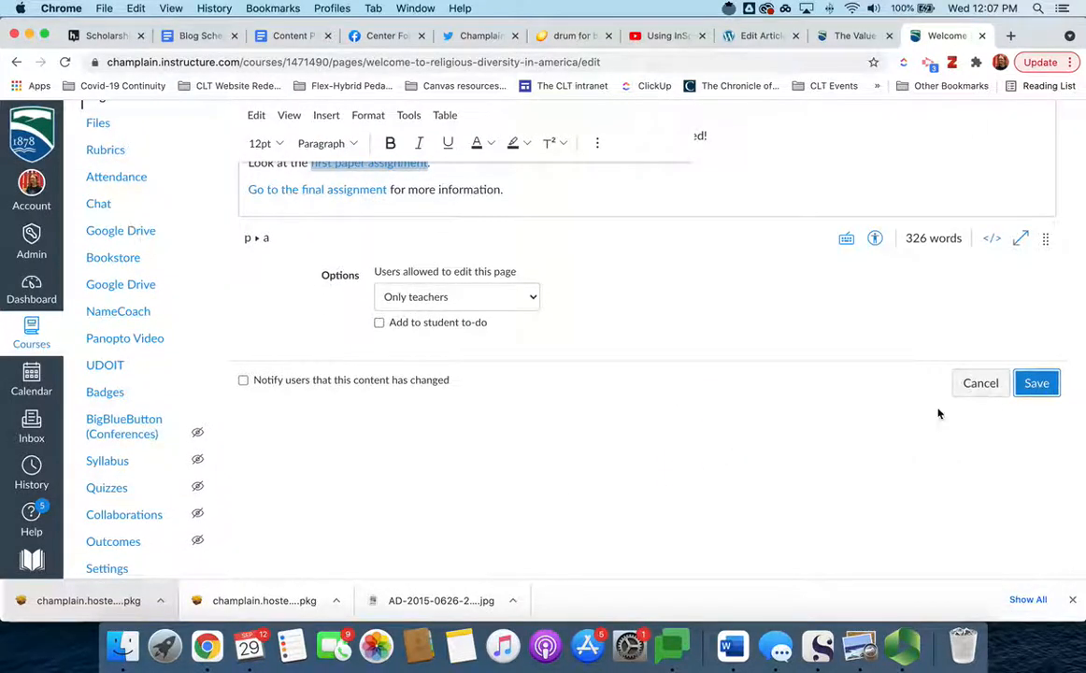
# Step: Save the home page with the new Paper #1 link
pyautogui.click(1035, 381)
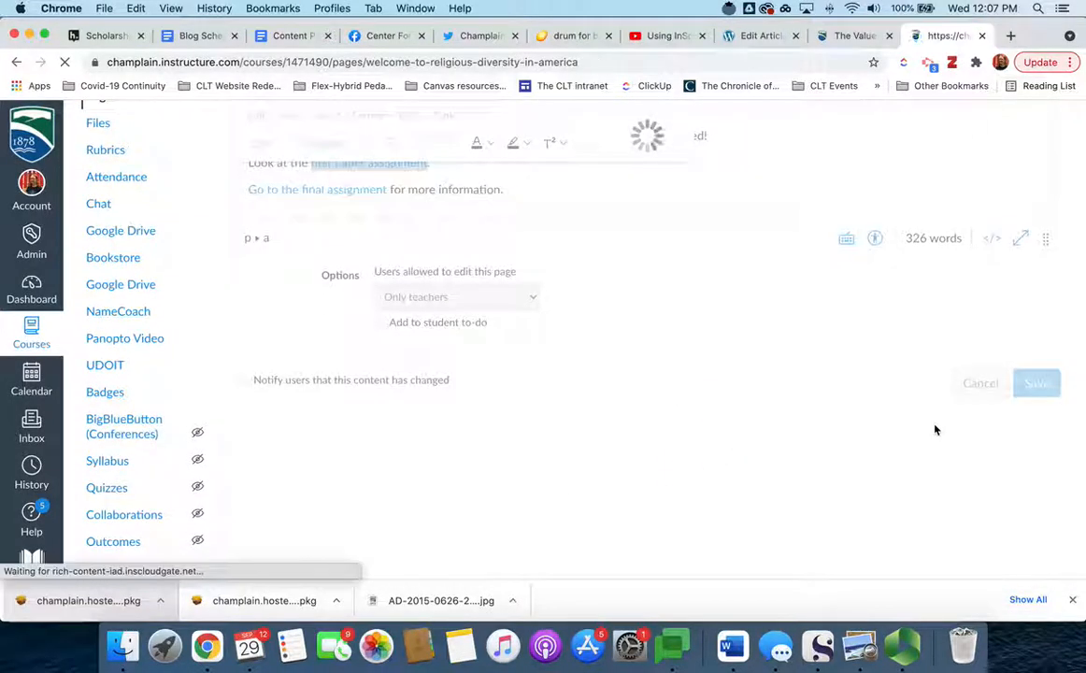